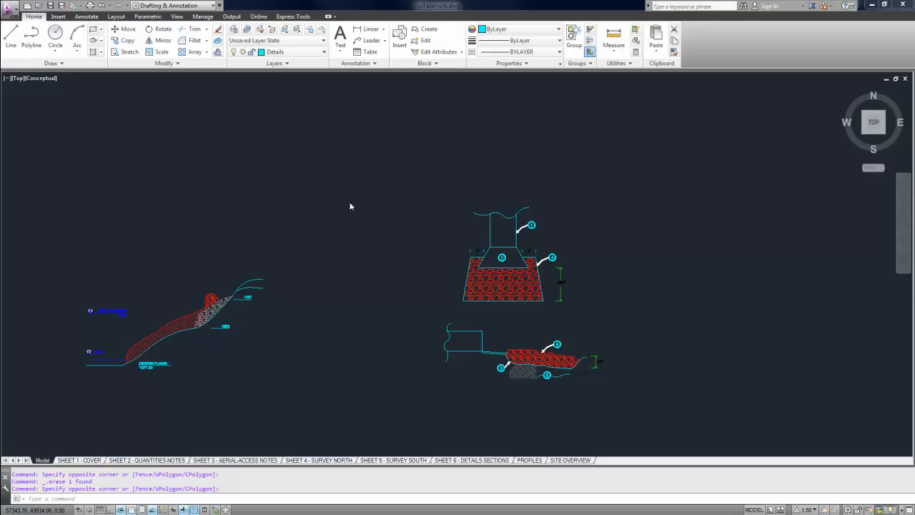
mouse_move(599, 334)
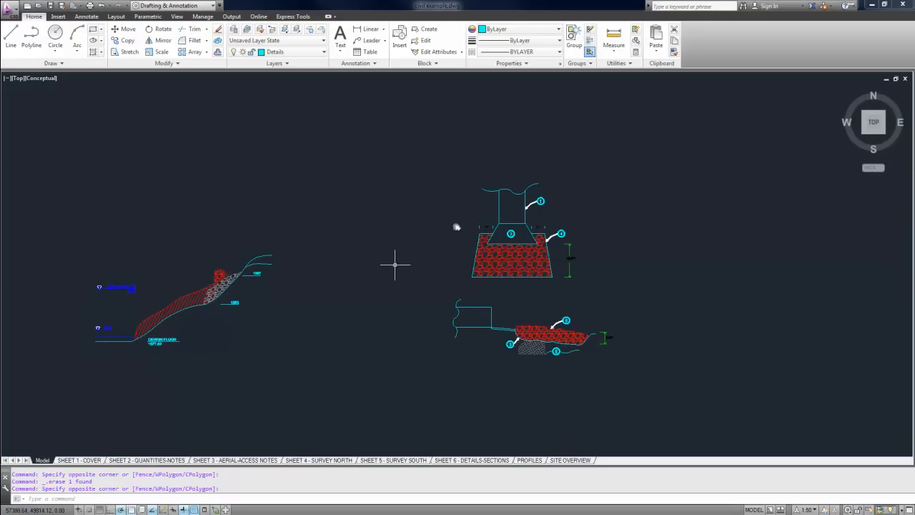
mouse_move(103, 257)
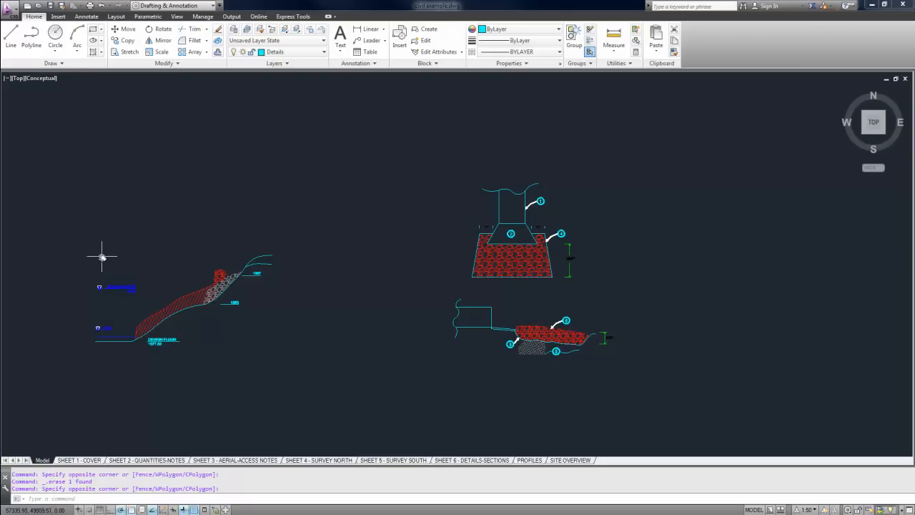
mouse_move(132, 263)
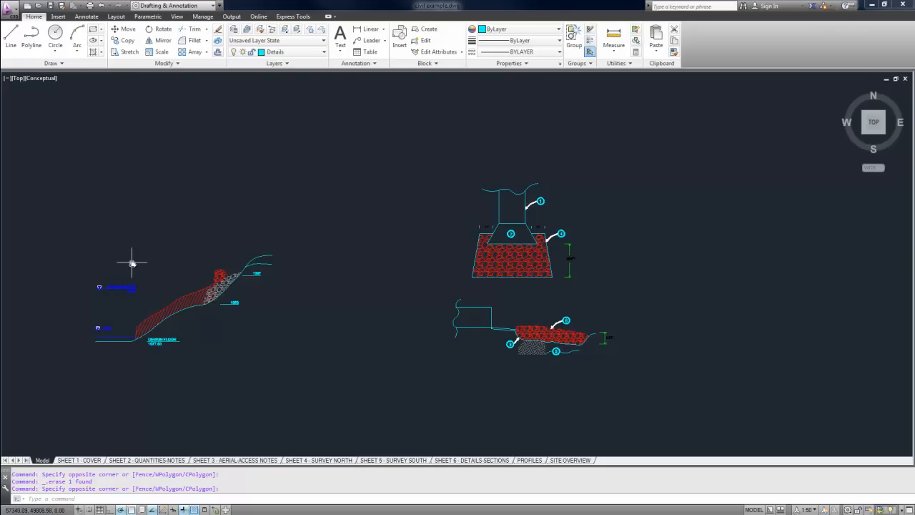
mouse_move(238, 146)
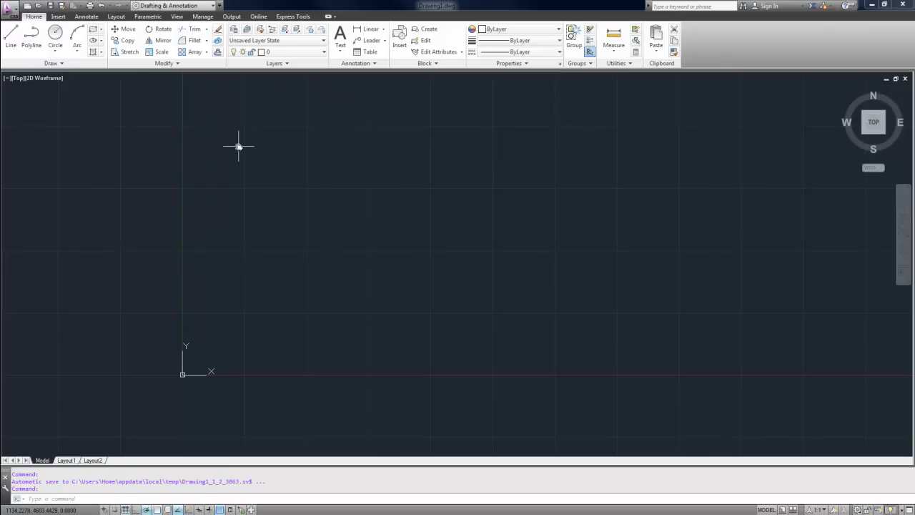
mouse_move(184, 278)
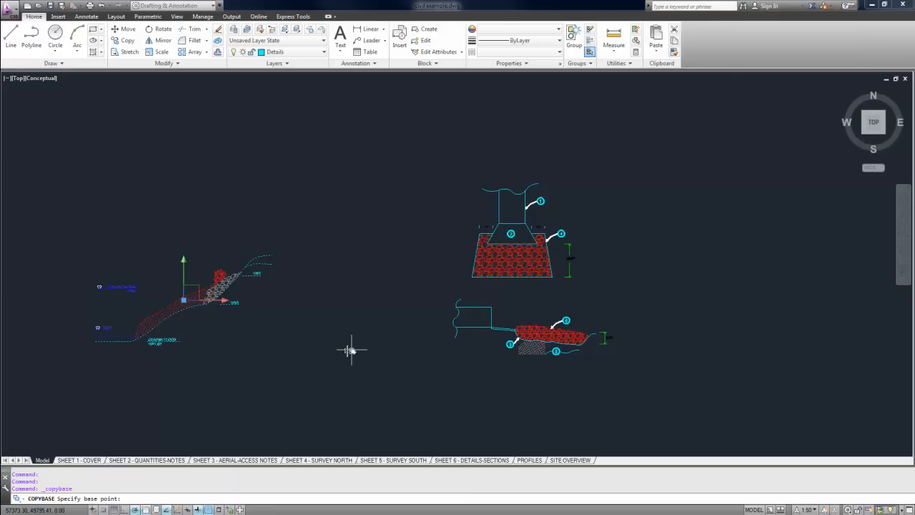
mouse_move(298, 350)
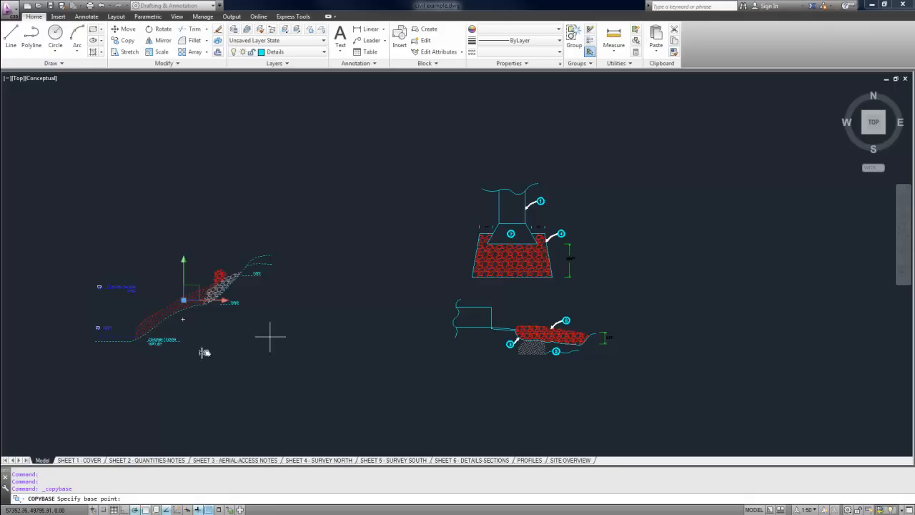
mouse_move(141, 310)
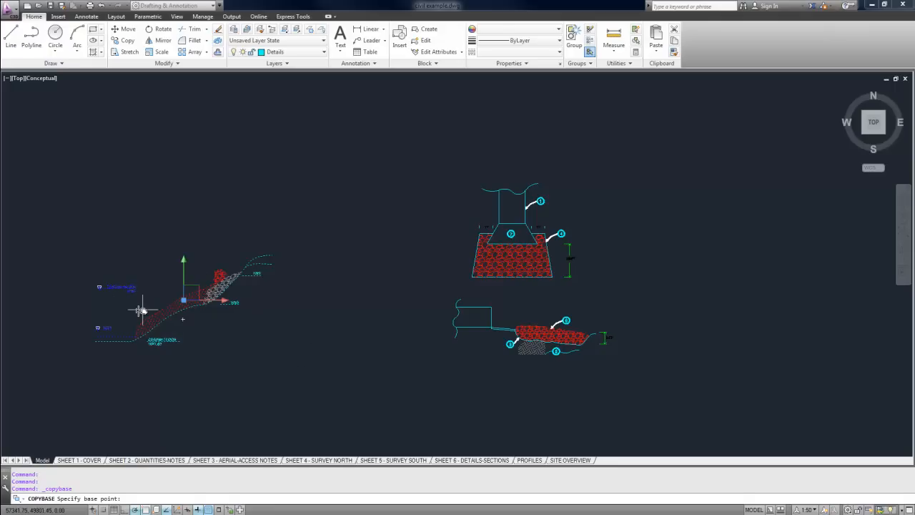
Step: Copy all 164 slope-section objects to the clipboard with COPYBASE at base point 0,0
key("Escape")
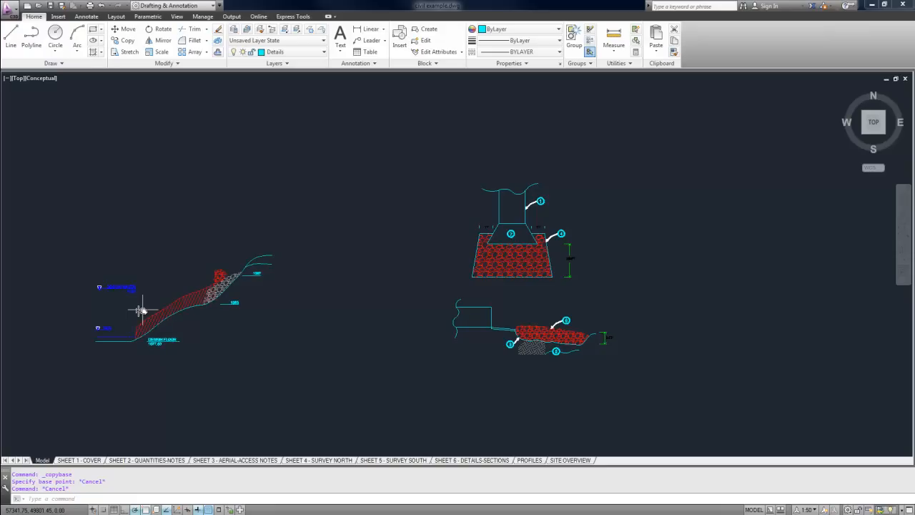
type("cify base point:")
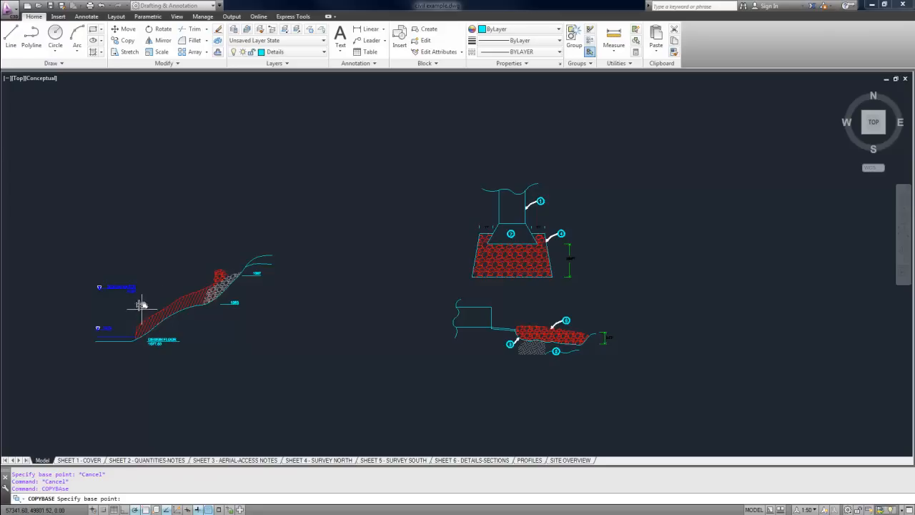
mouse_move(122, 275)
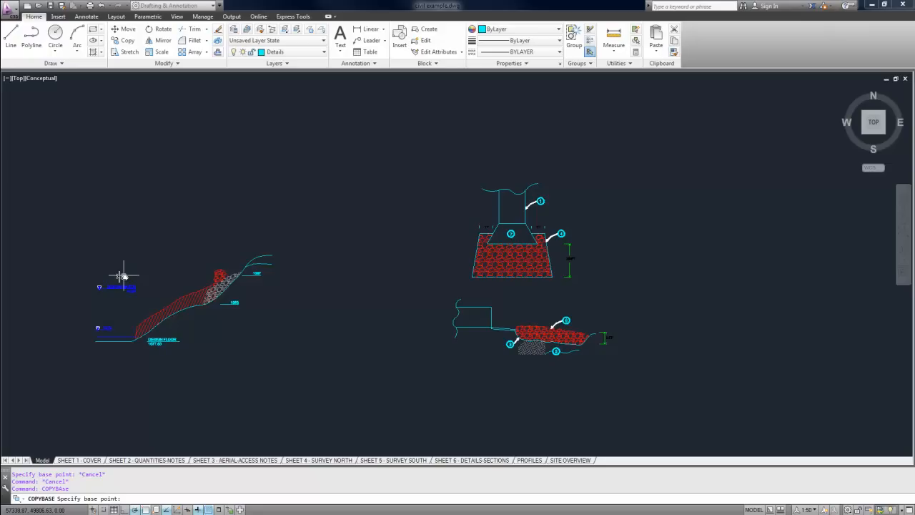
type("0,0")
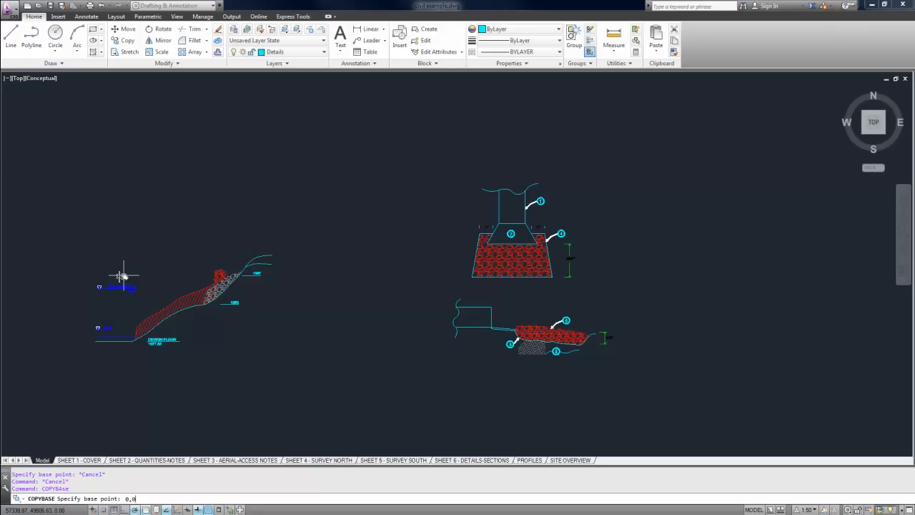
key("Return")
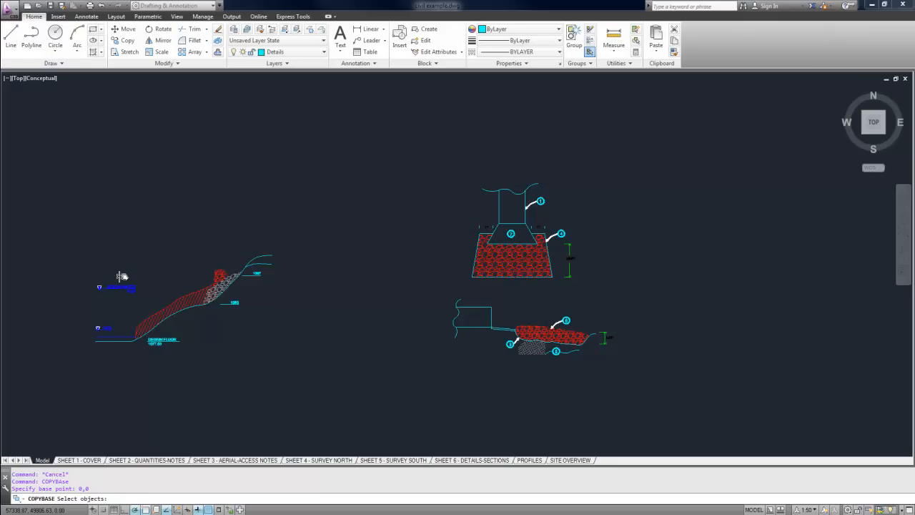
mouse_move(111, 333)
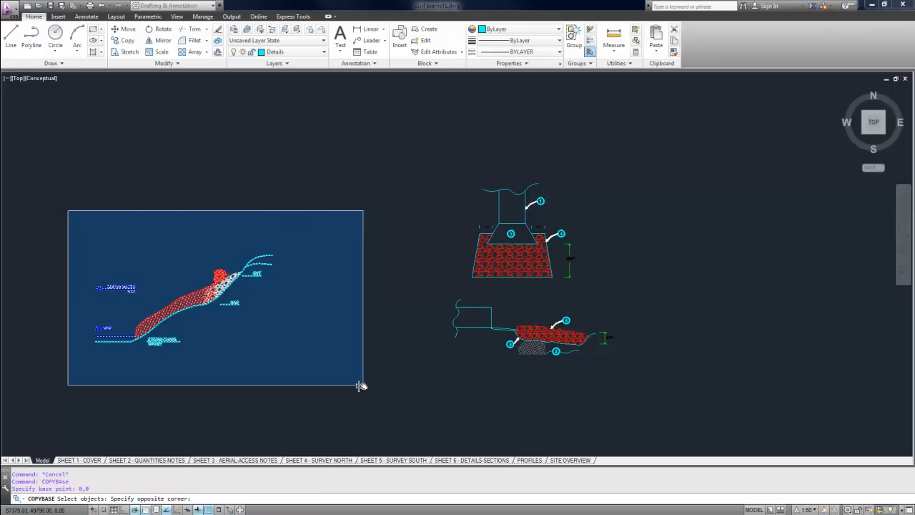
left_click(361, 385)
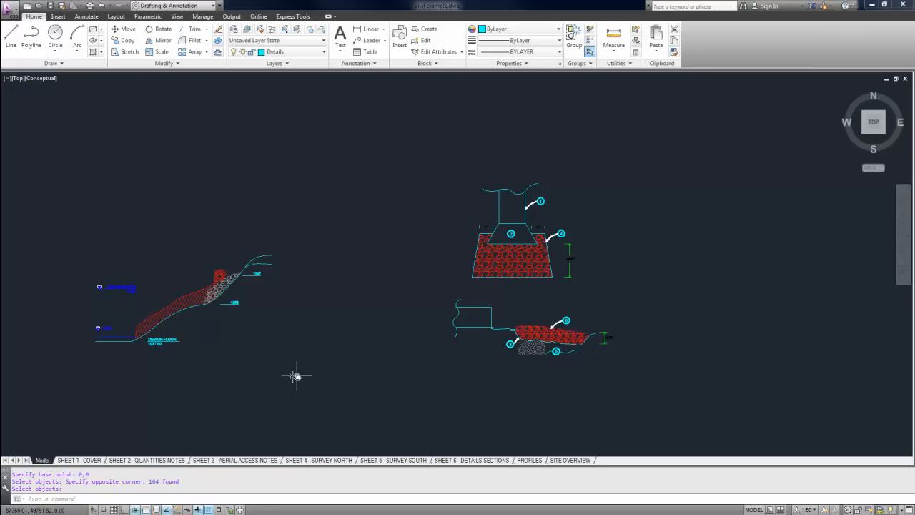
key("Escape")
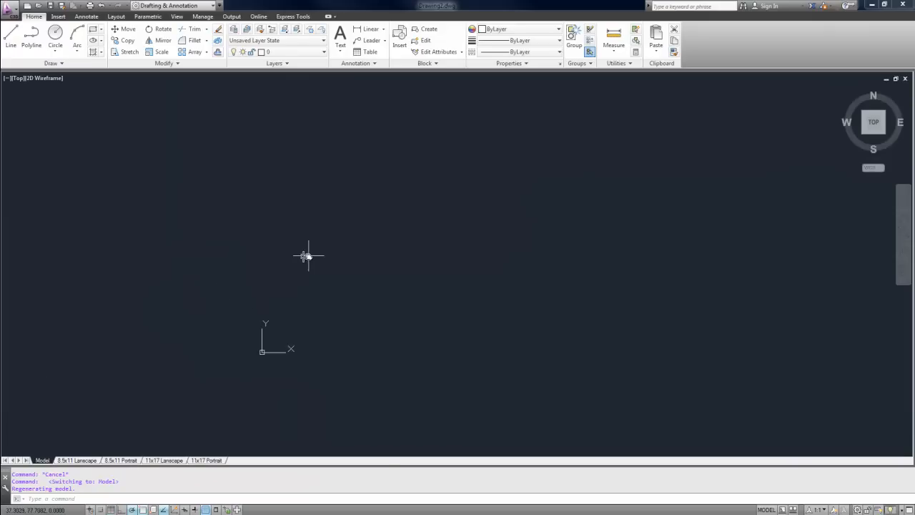
mouse_move(303, 286)
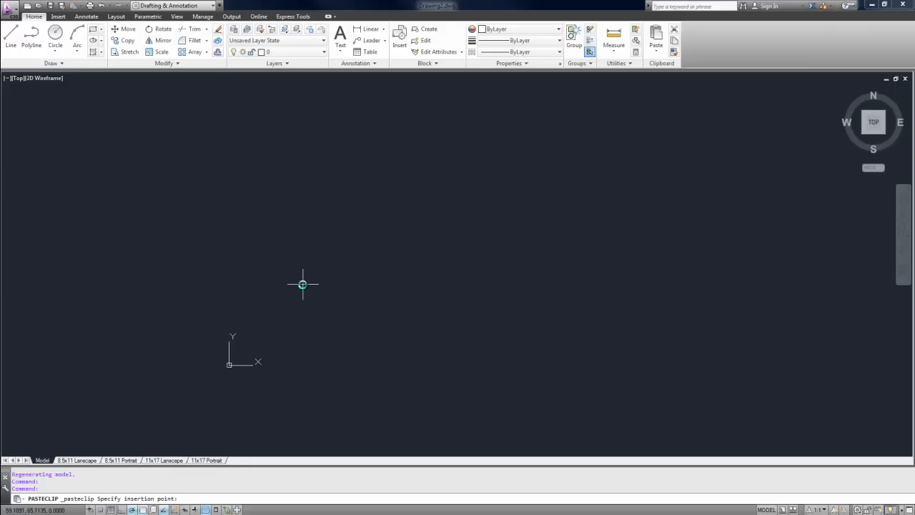
mouse_move(308, 273)
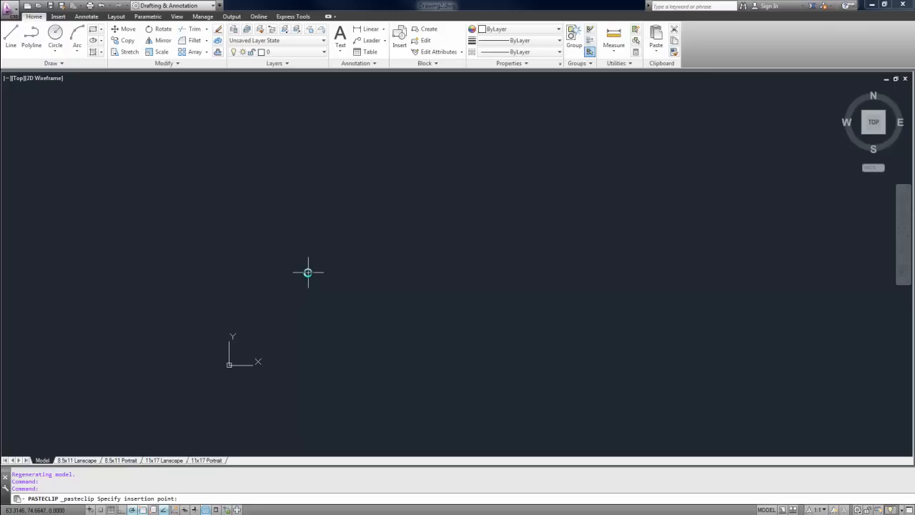
Step: Paste the slope section with its hatching and labels into Drawing2 at insertion point 0,0
type("0,0")
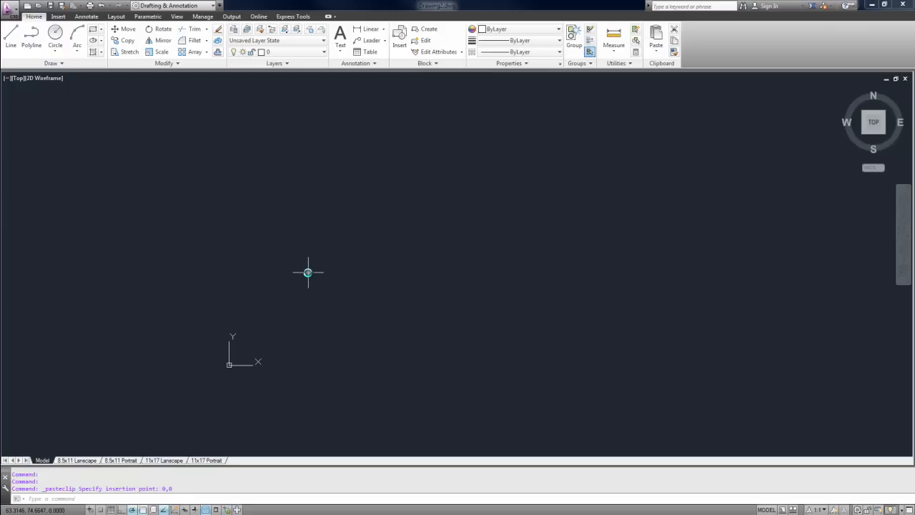
mouse_move(487, 256)
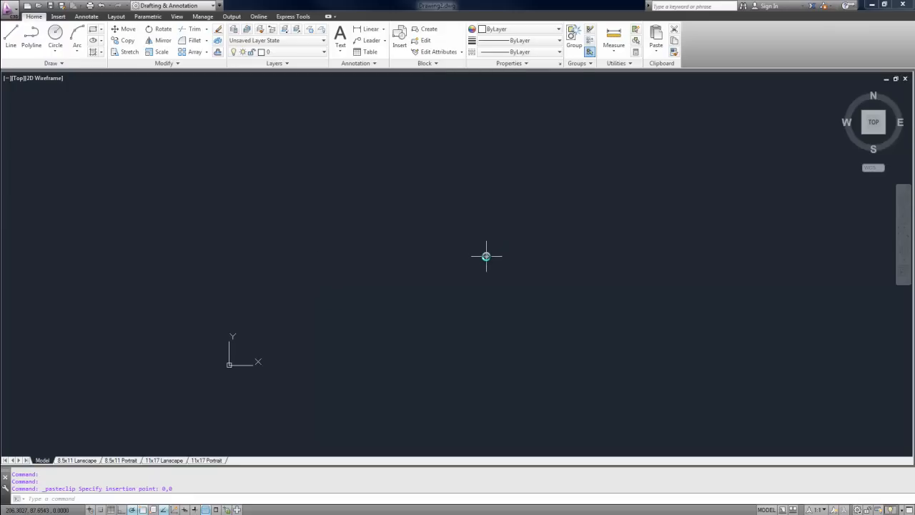
type("z")
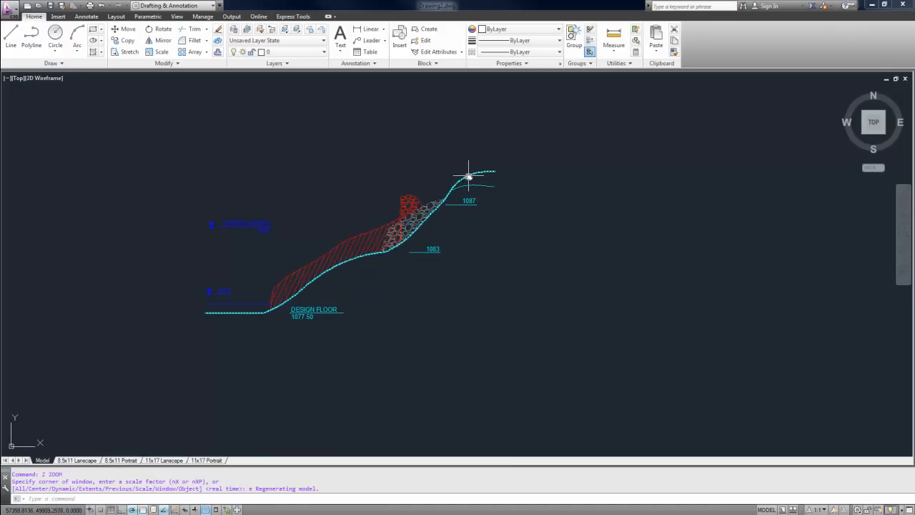
mouse_move(469, 175)
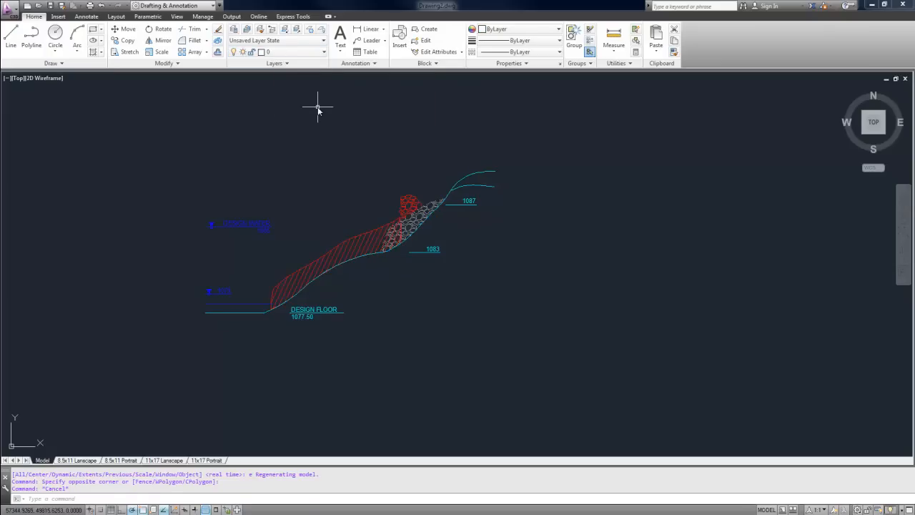
mouse_move(356, 194)
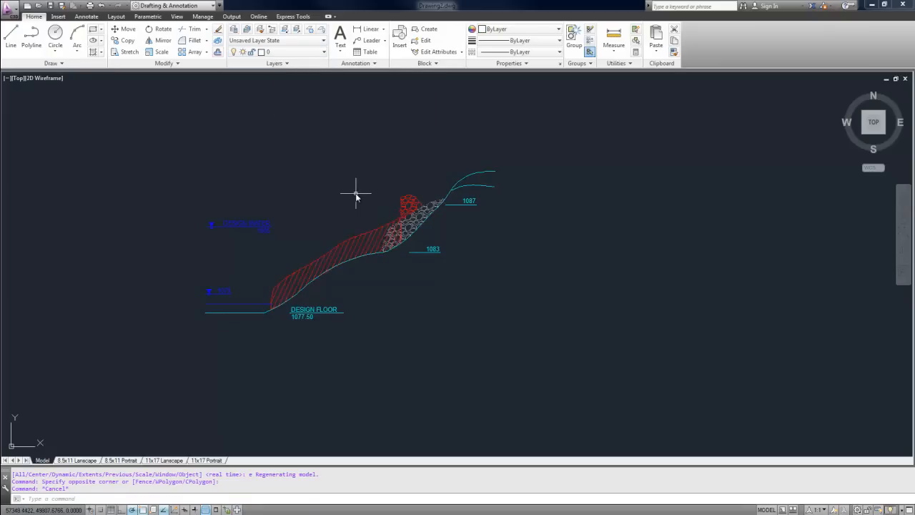
mouse_move(360, 198)
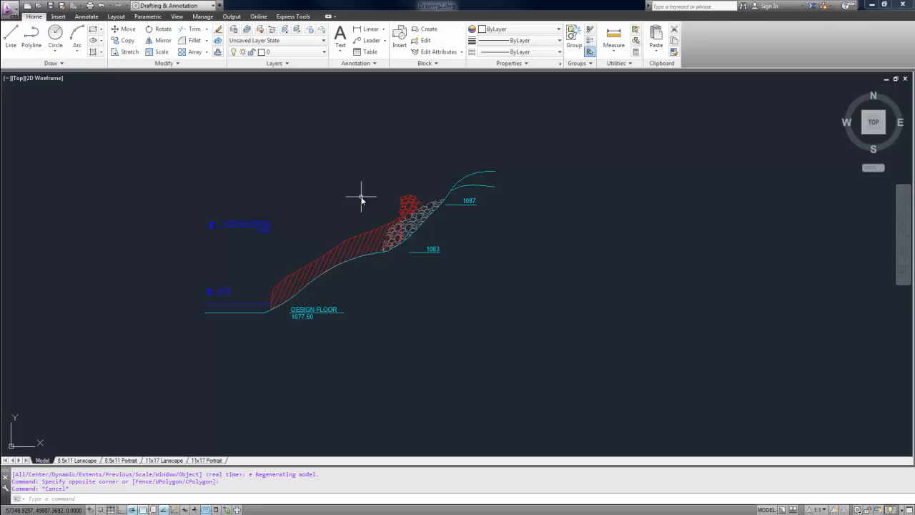
mouse_move(206, 383)
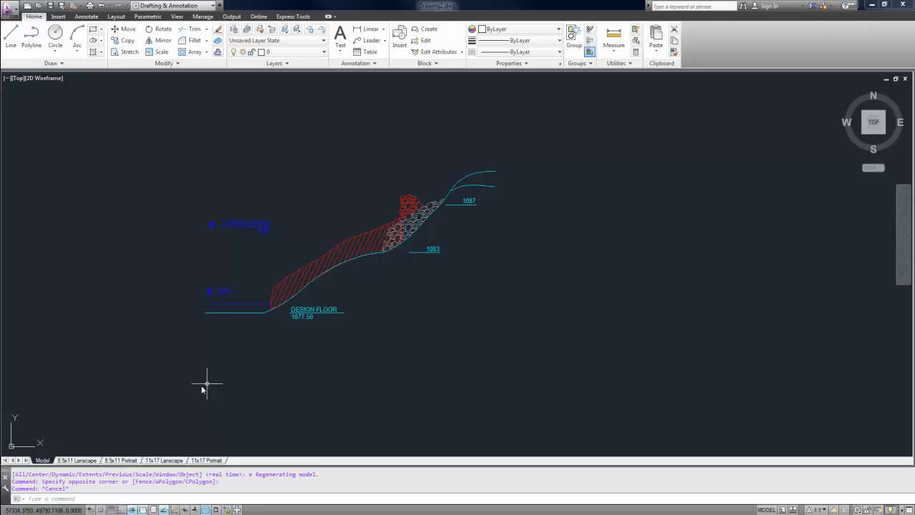
mouse_move(344, 345)
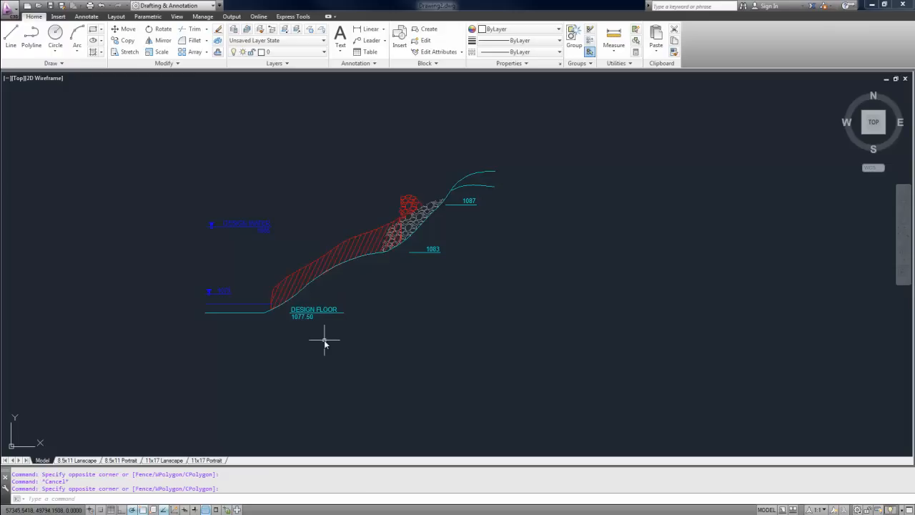
mouse_move(301, 334)
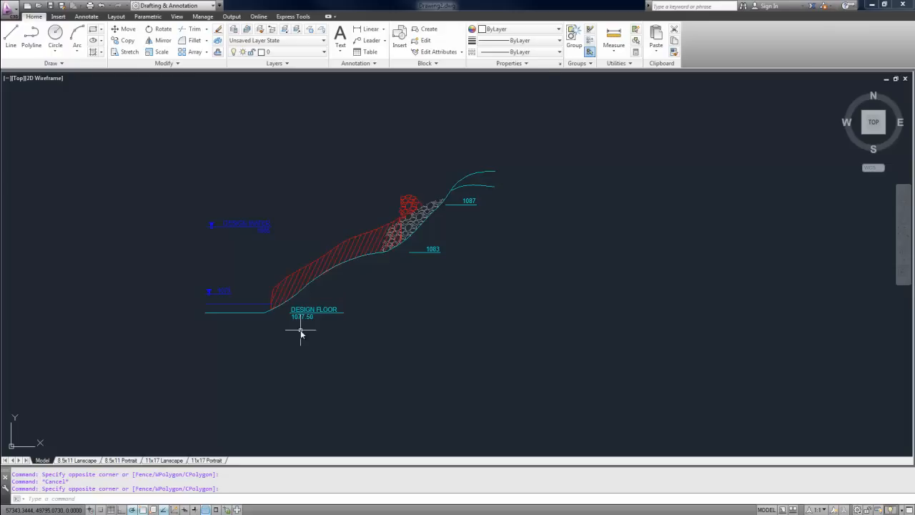
mouse_move(286, 329)
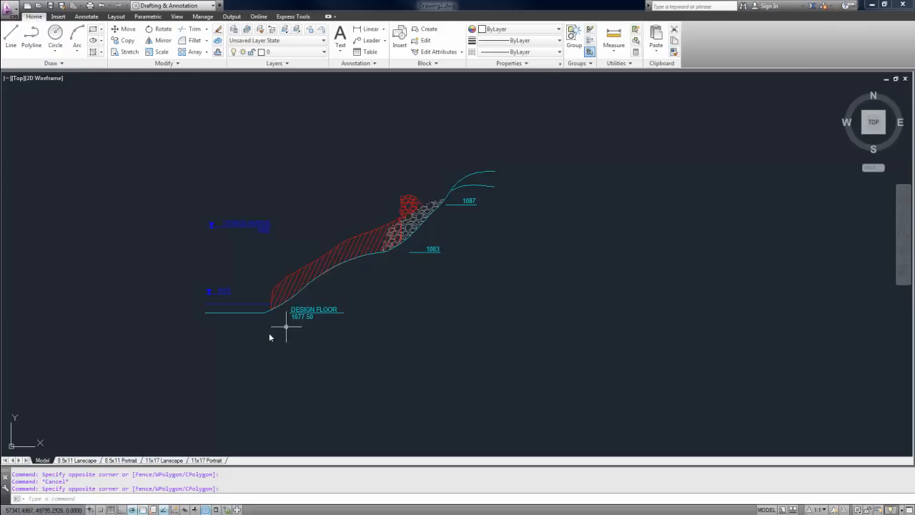
mouse_move(206, 317)
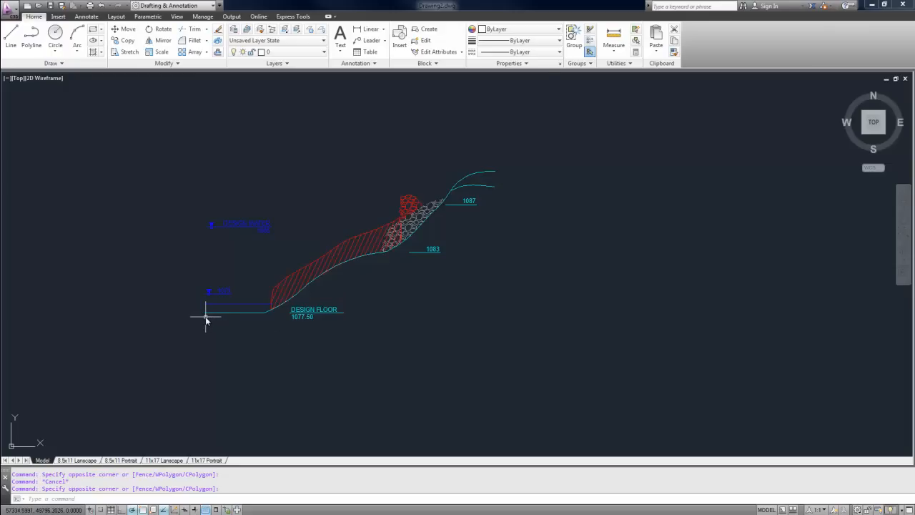
mouse_move(209, 323)
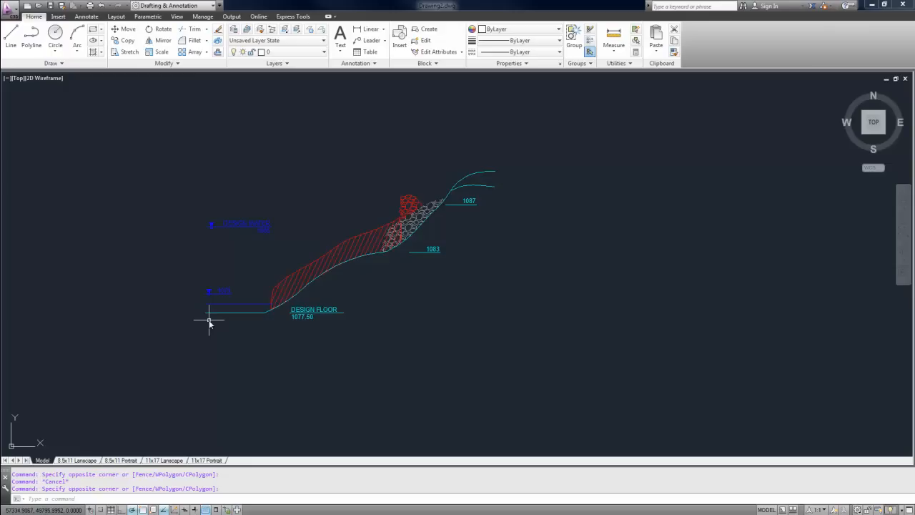
mouse_move(504, 412)
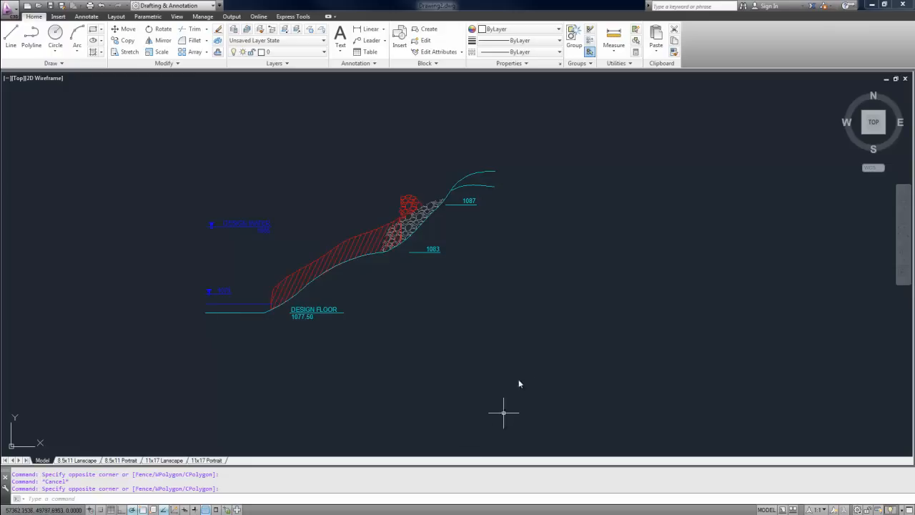
mouse_move(541, 350)
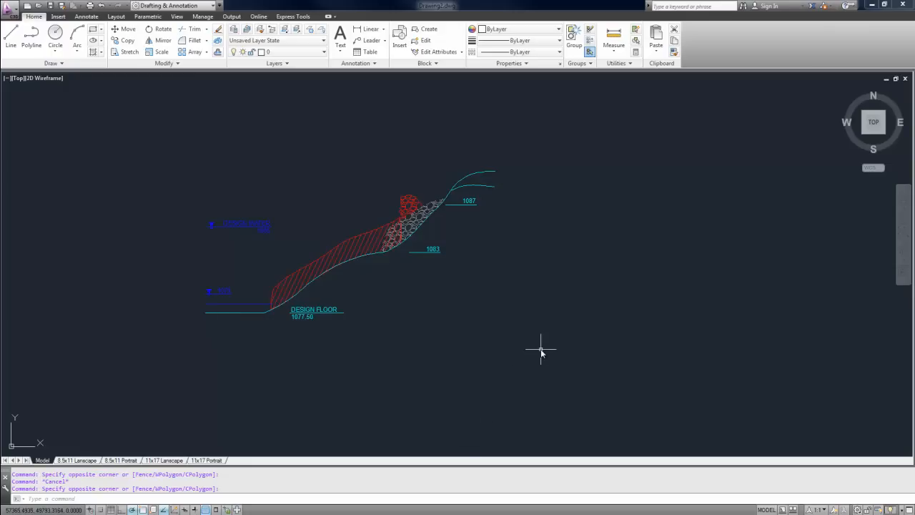